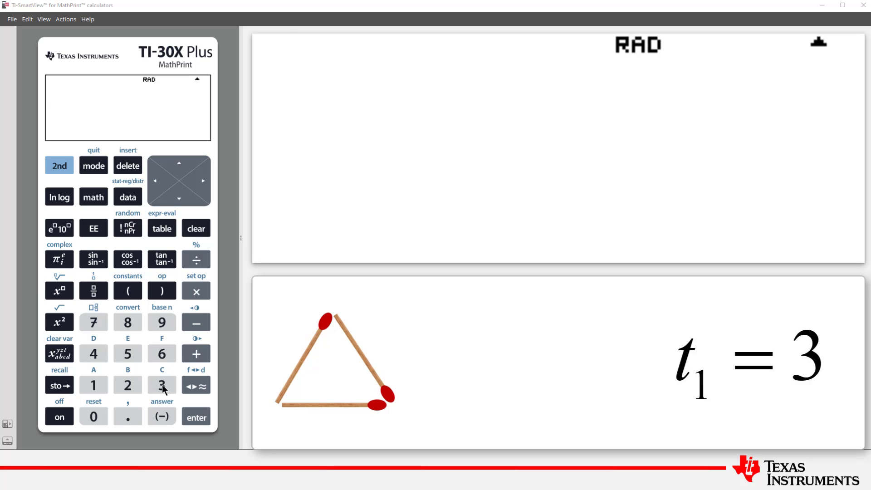
# Enter 3 as the first term, then build ans+2 for the second term.
pyautogui.click(195, 417)
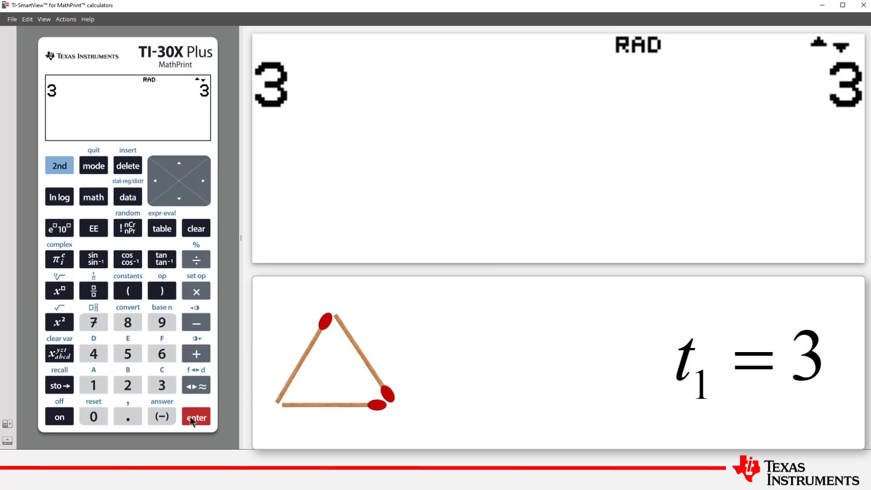
pyautogui.click(195, 354)
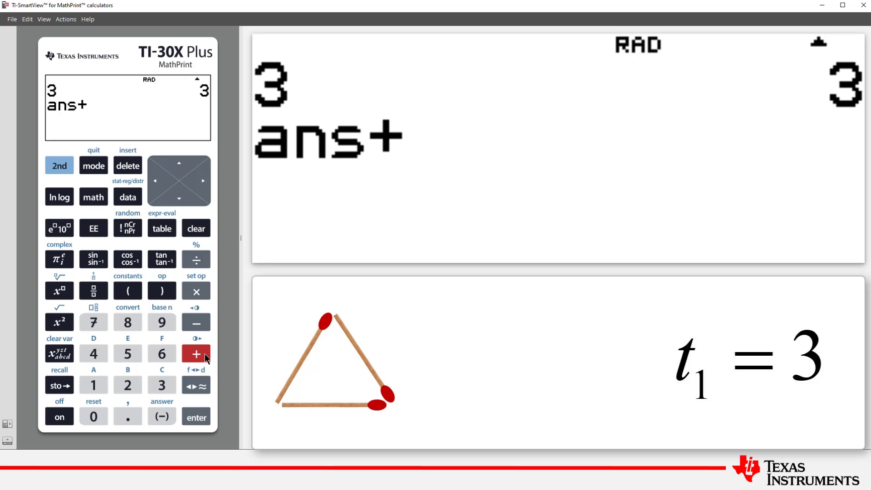
pyautogui.click(195, 353)
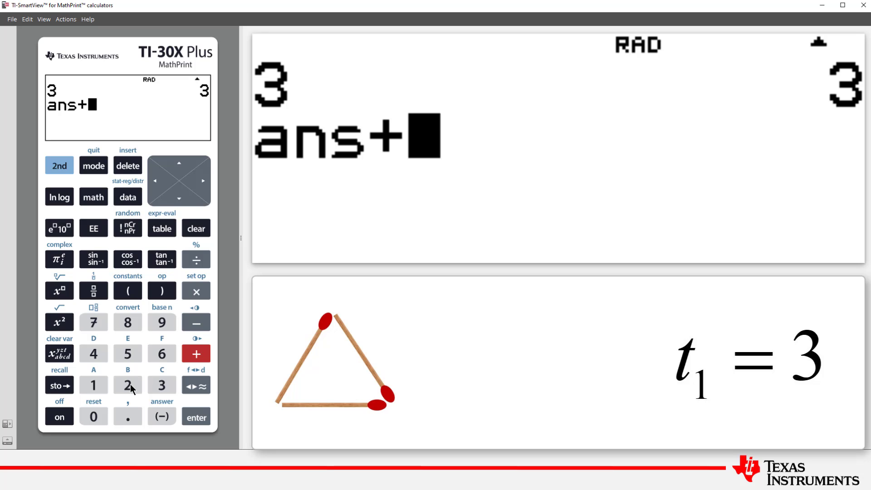
pyautogui.click(195, 416)
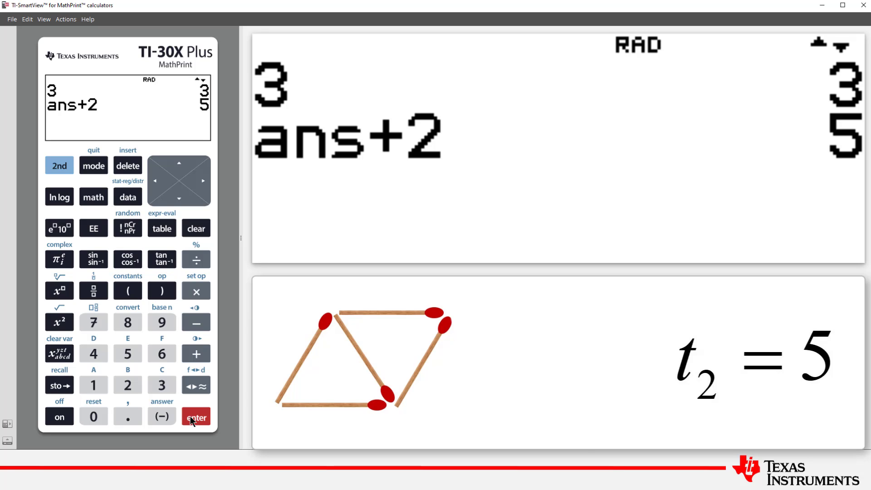
# Re-run ans+2 repeatedly to produce terms 5, 7, 9 and onward up to 23.
pyautogui.click(195, 416)
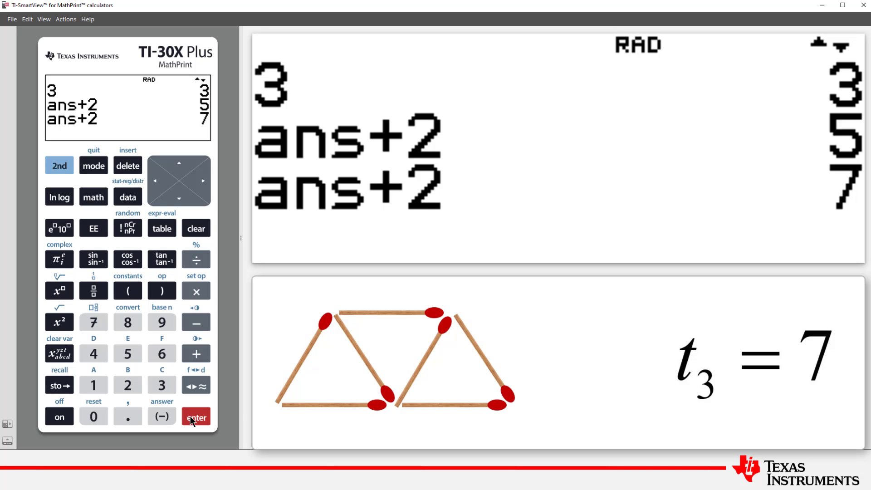
pyautogui.click(195, 416)
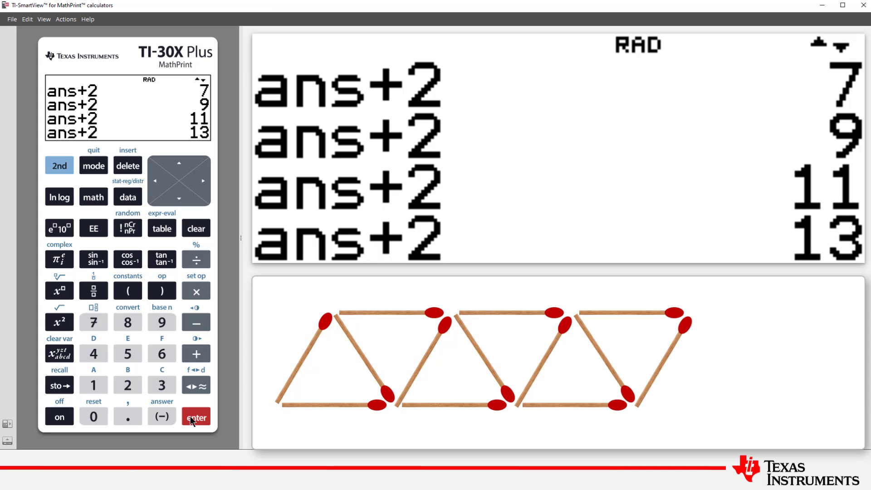
pyautogui.click(195, 416)
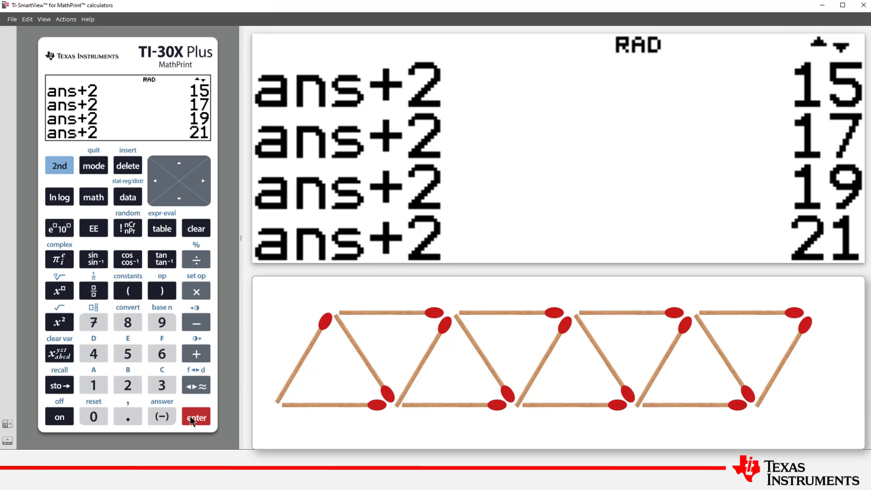
pyautogui.click(195, 416)
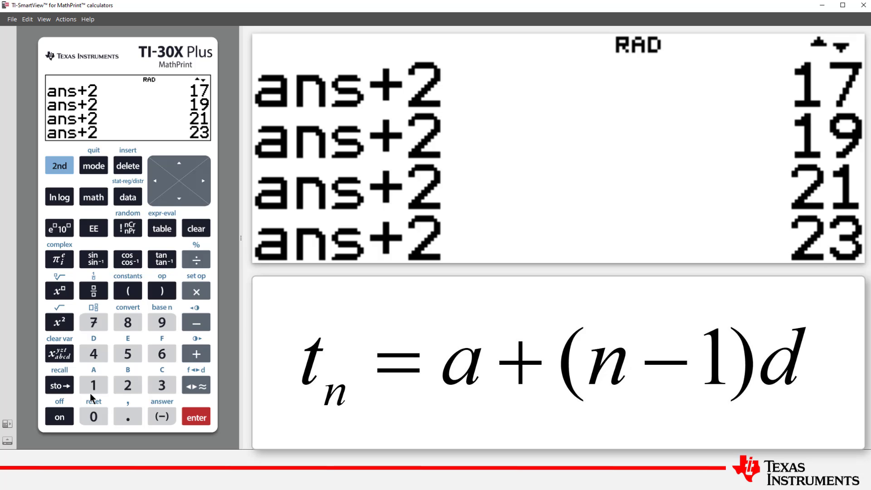
pyautogui.moveTo(166, 389)
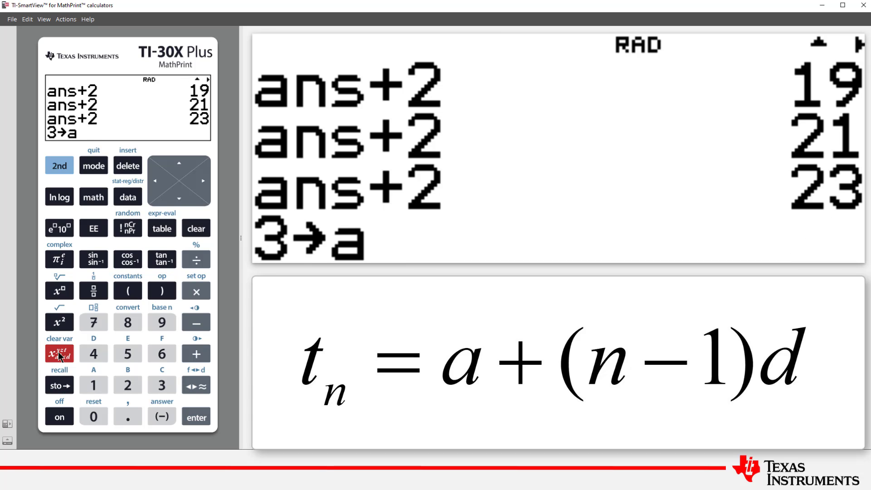
# Assign a = 3 and d = 2 using sto→ and the variable key.
pyautogui.click(195, 416)
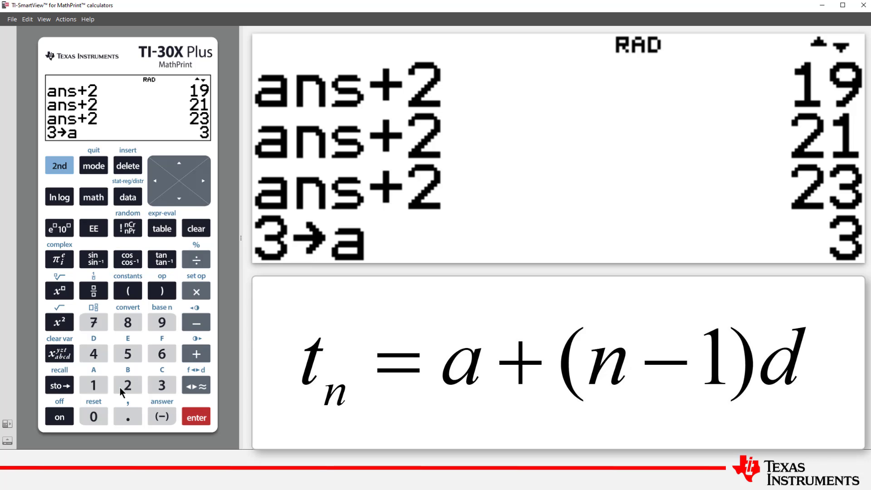
pyautogui.click(59, 384)
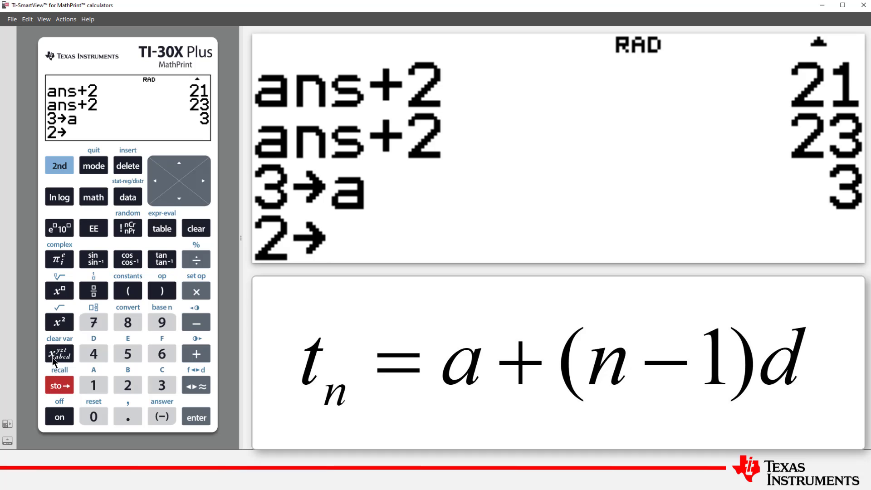
pyautogui.click(59, 353)
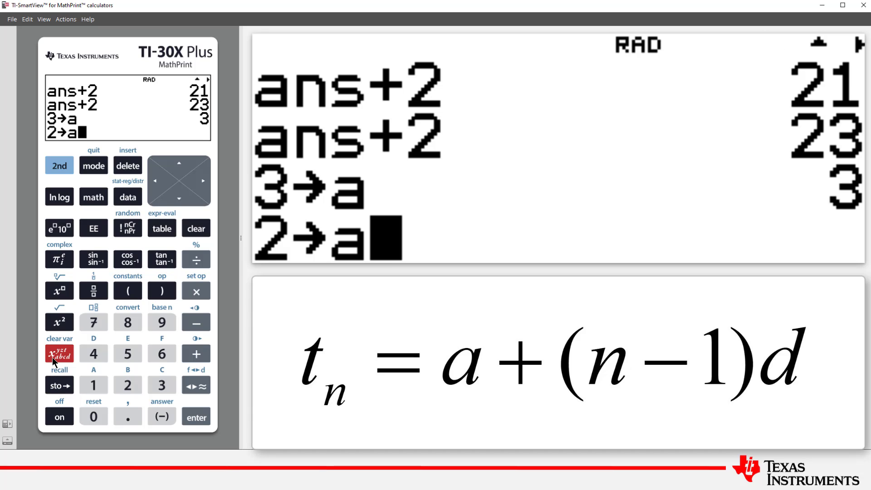
pyautogui.click(196, 416)
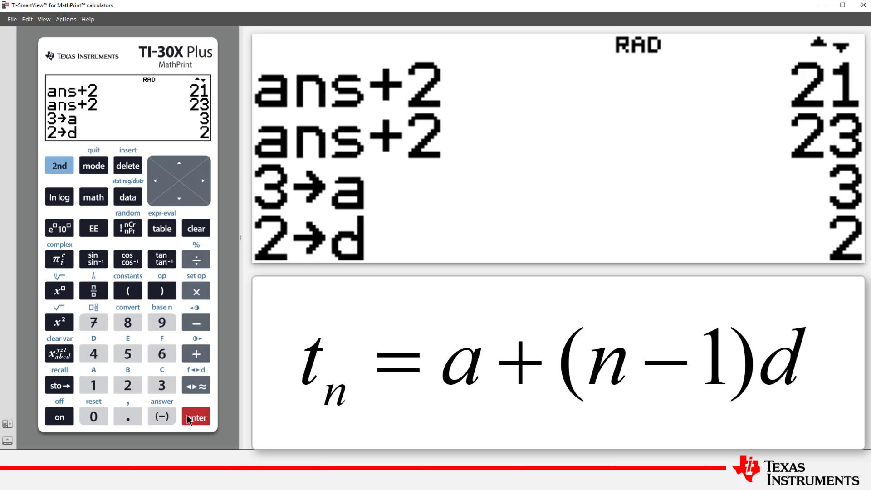
pyautogui.click(128, 196)
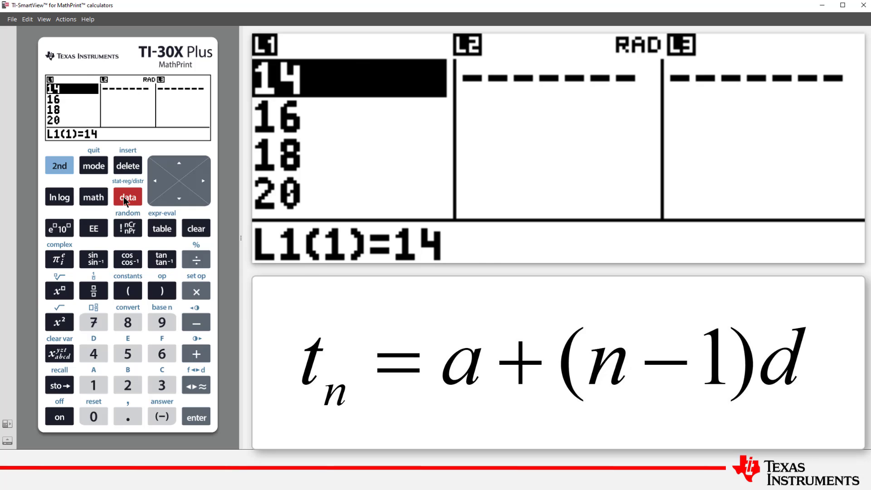
# Choose Sequence fill from the data editor's OPS menu for list L1.
pyautogui.click(127, 196)
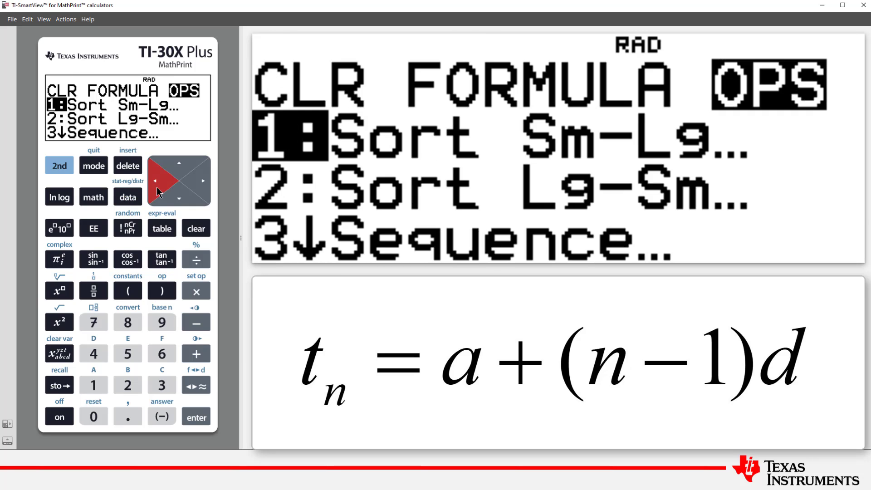
pyautogui.click(161, 385)
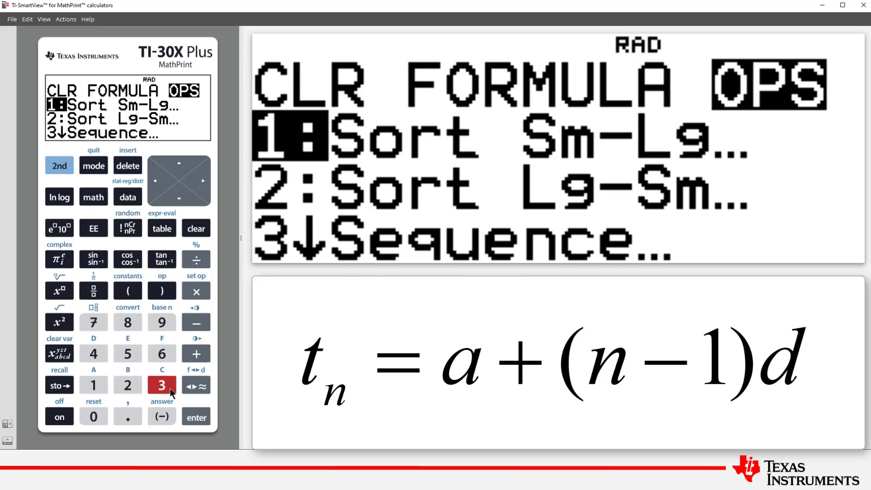
pyautogui.click(195, 417)
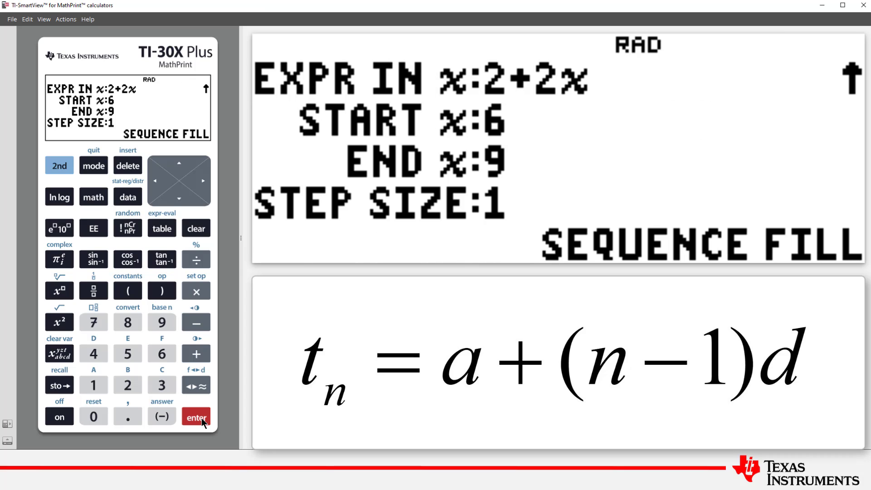
pyautogui.moveTo(59, 365)
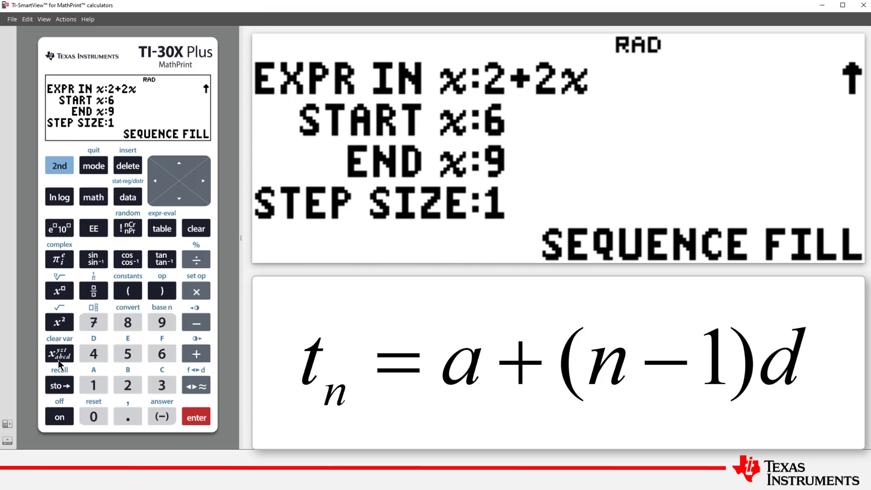
# Enter the fill expression a+(x−1)d.
pyautogui.click(59, 353)
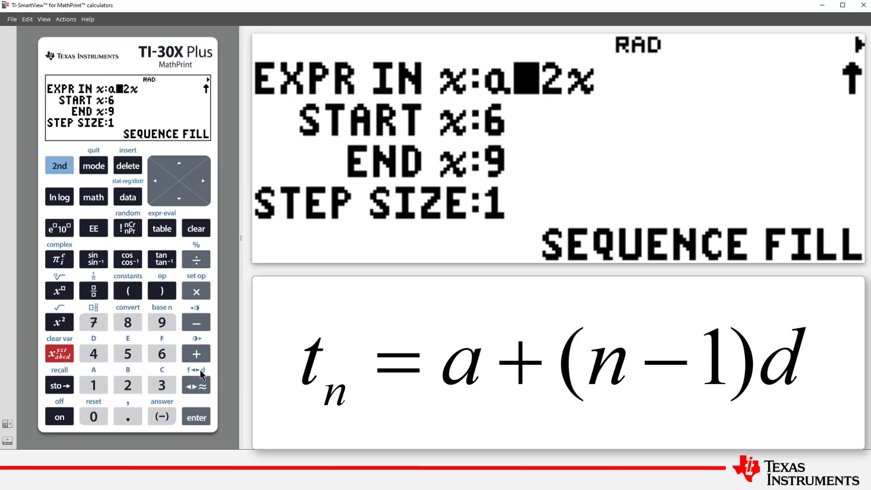
pyautogui.click(195, 352)
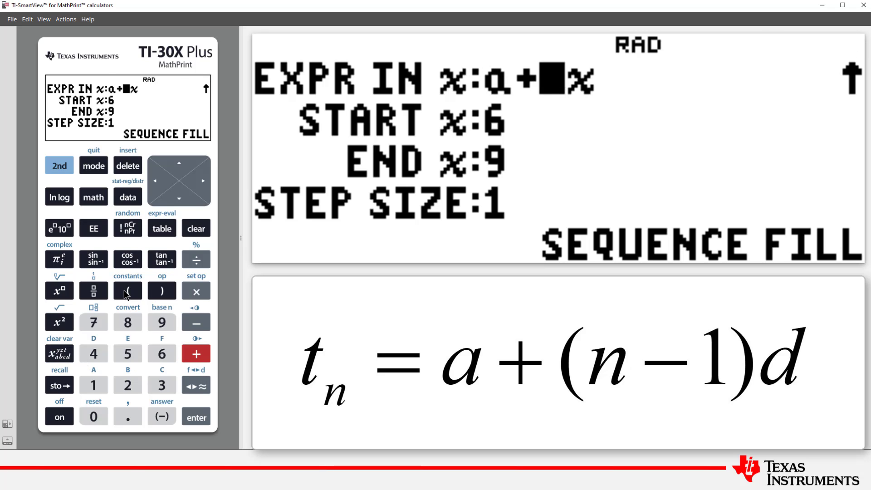
pyautogui.click(58, 353)
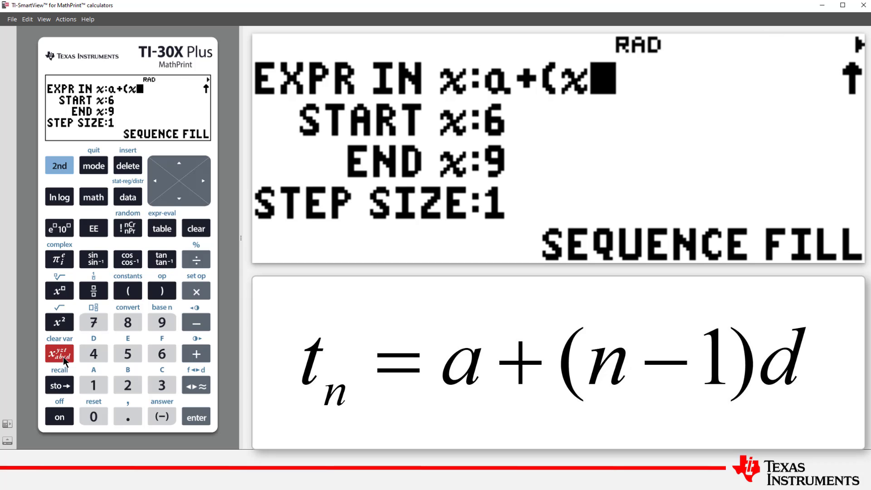
pyautogui.click(195, 322)
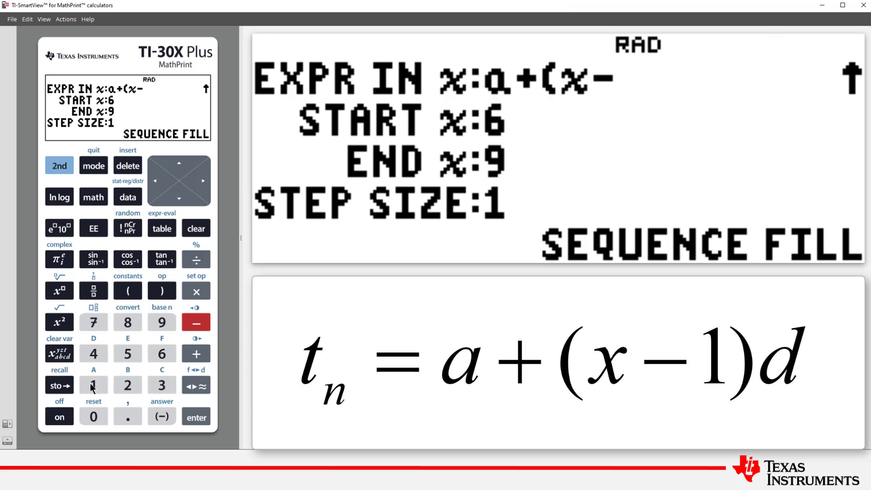
pyautogui.click(161, 291)
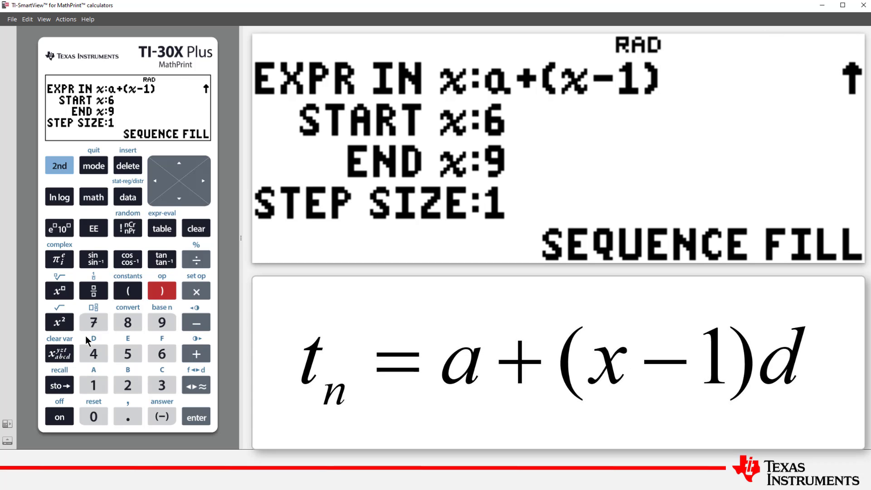
pyautogui.click(59, 353)
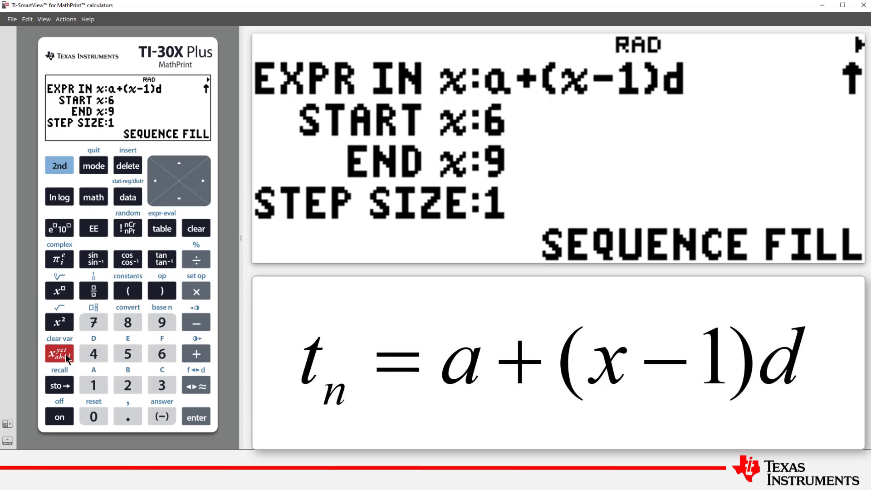
# Set the start x value to 1 and the end x value to 50.
pyautogui.click(179, 199)
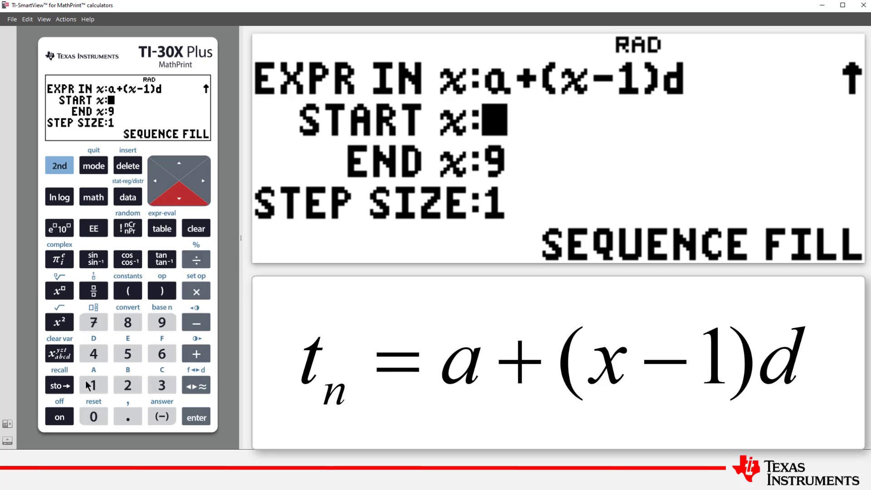
pyautogui.click(195, 416)
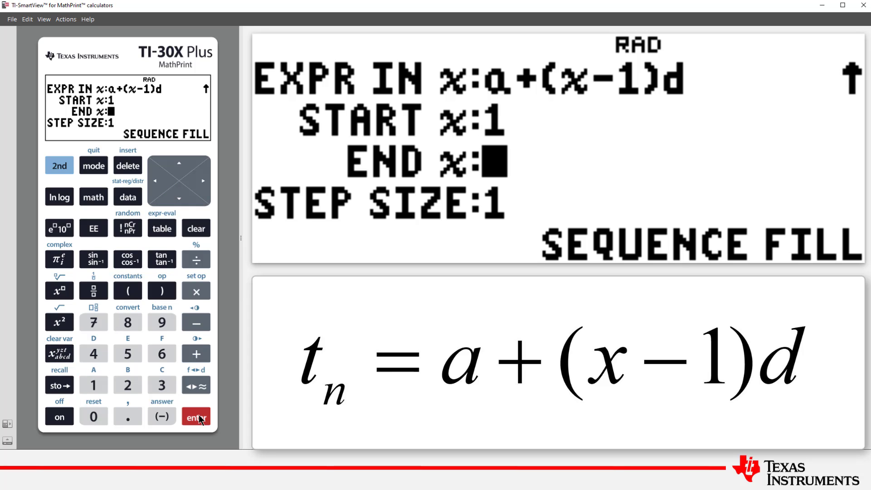
pyautogui.click(127, 353)
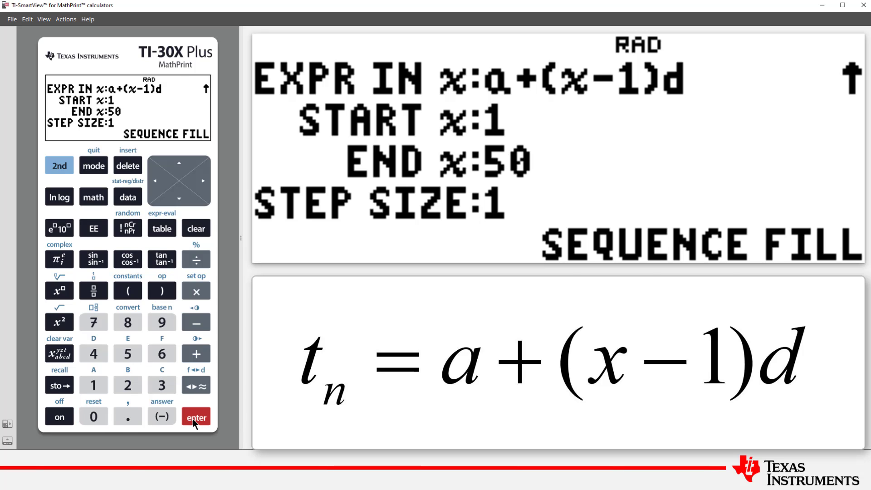
pyautogui.click(195, 416)
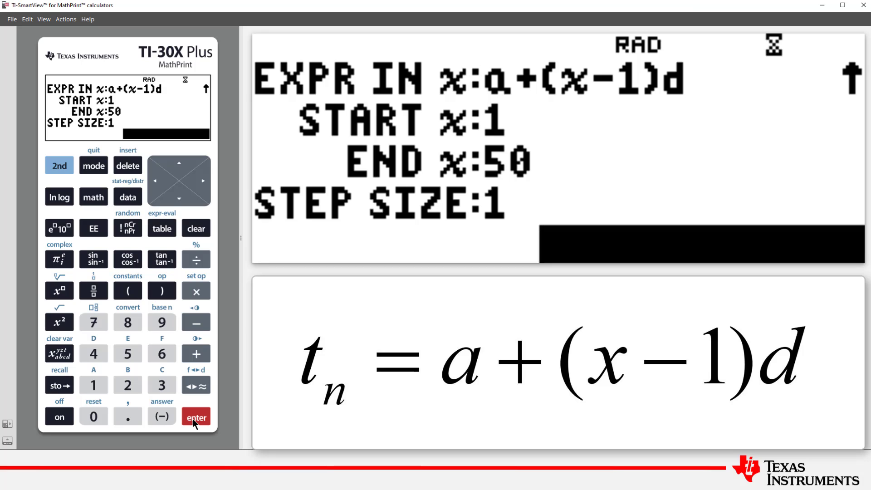
# Run the fill into L1, scroll to L1(50)=101, and return home.
pyautogui.click(196, 416)
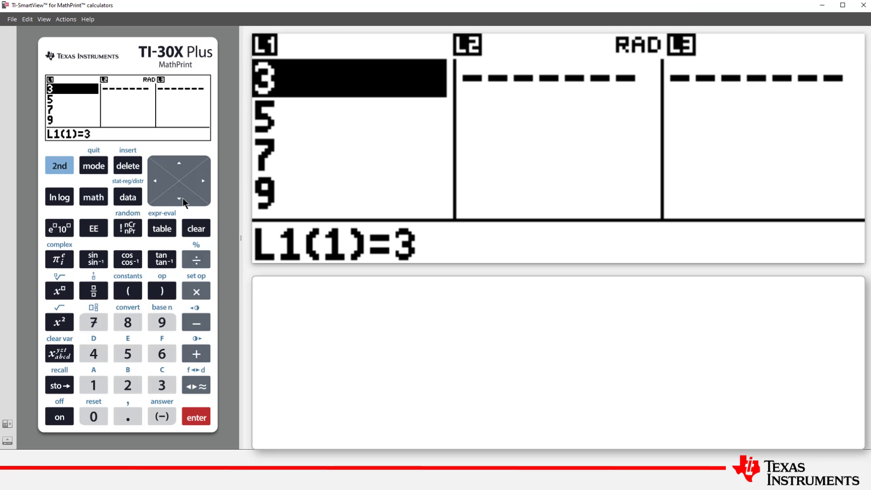
pyautogui.click(179, 199)
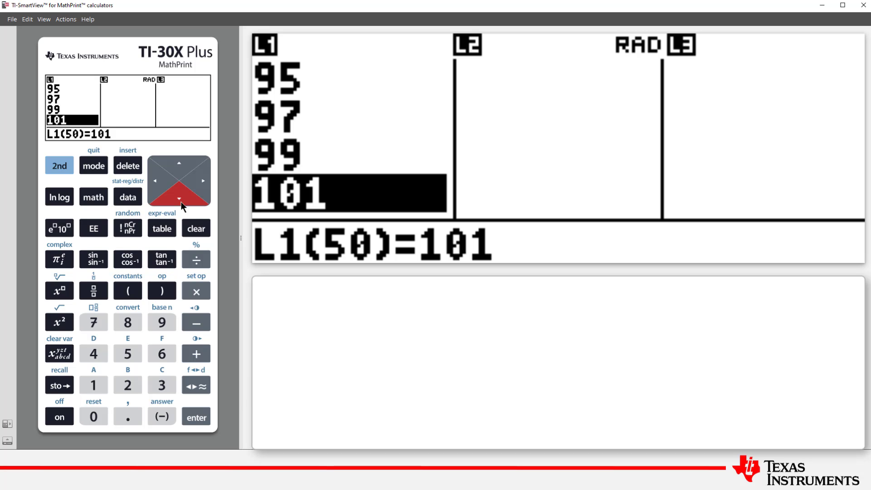
pyautogui.moveTo(177, 204)
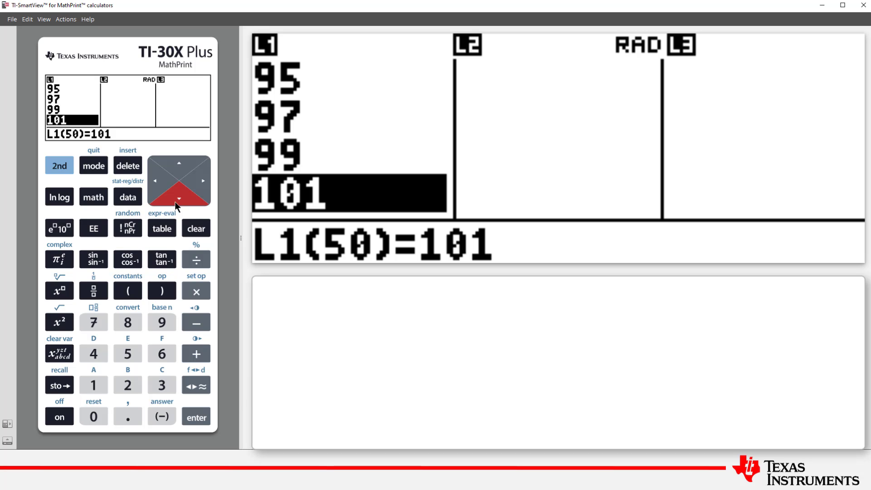
pyautogui.click(59, 165)
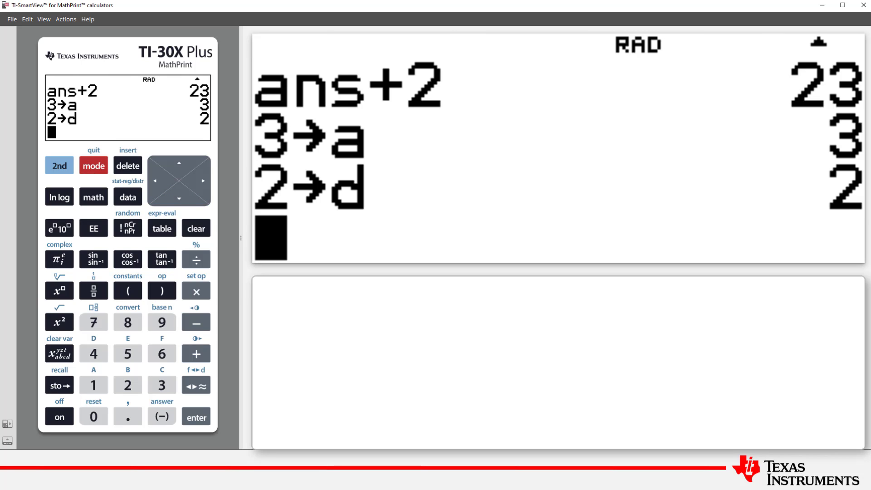
pyautogui.moveTo(142, 239)
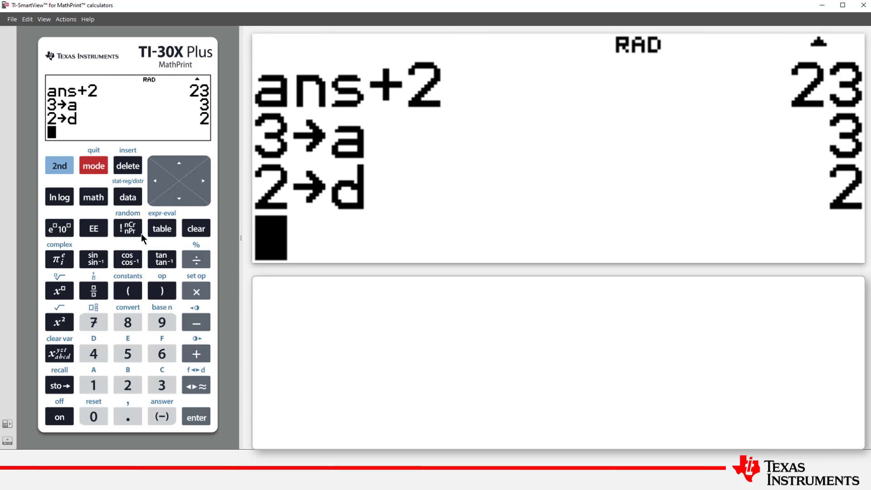
# Enter f(x) = a+(x−1)d in the function editor and save it.
pyautogui.click(161, 228)
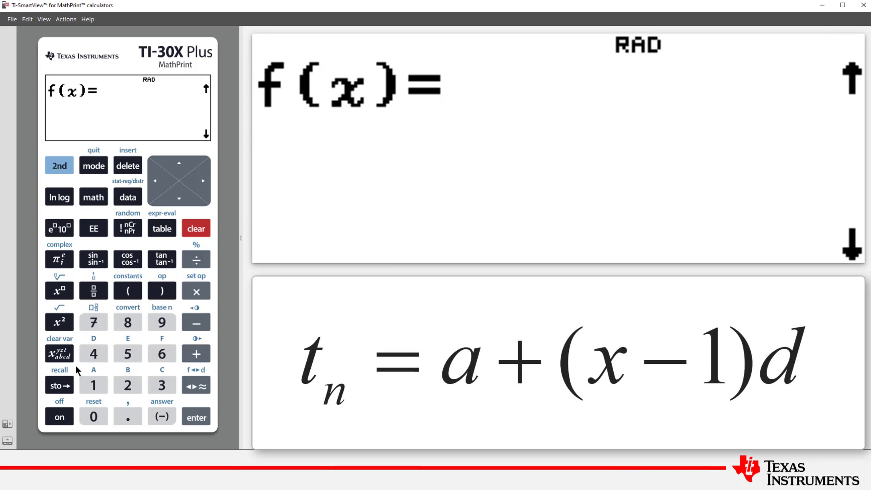
pyautogui.click(59, 353)
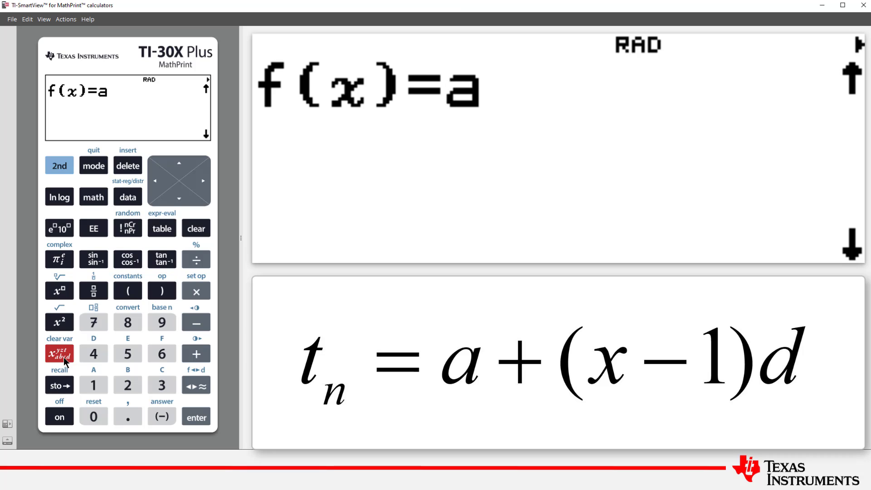
pyautogui.click(196, 353)
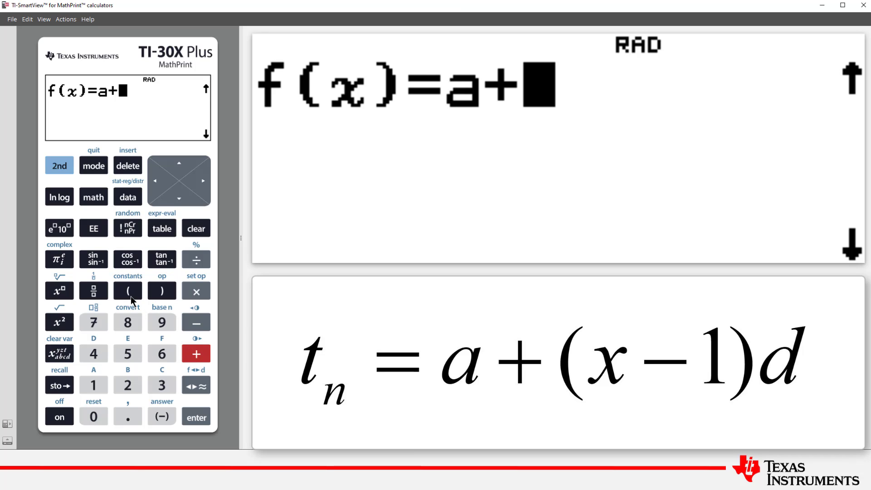
pyautogui.click(195, 322)
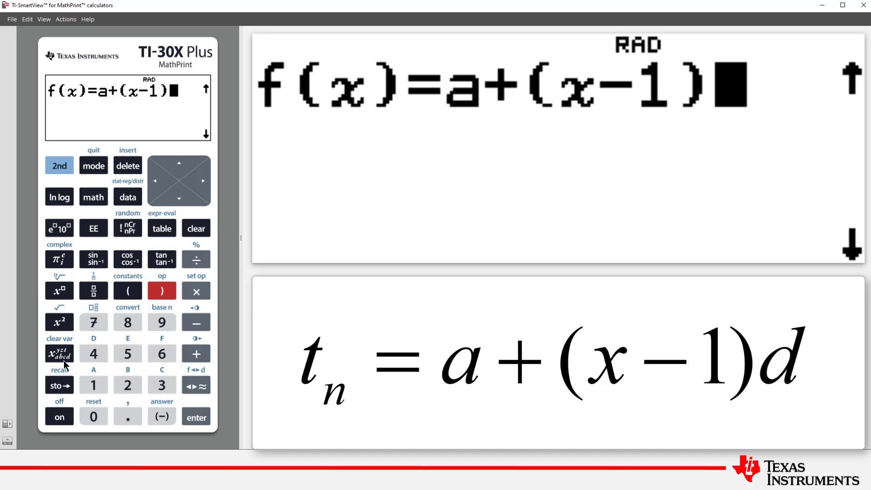
pyautogui.click(59, 354)
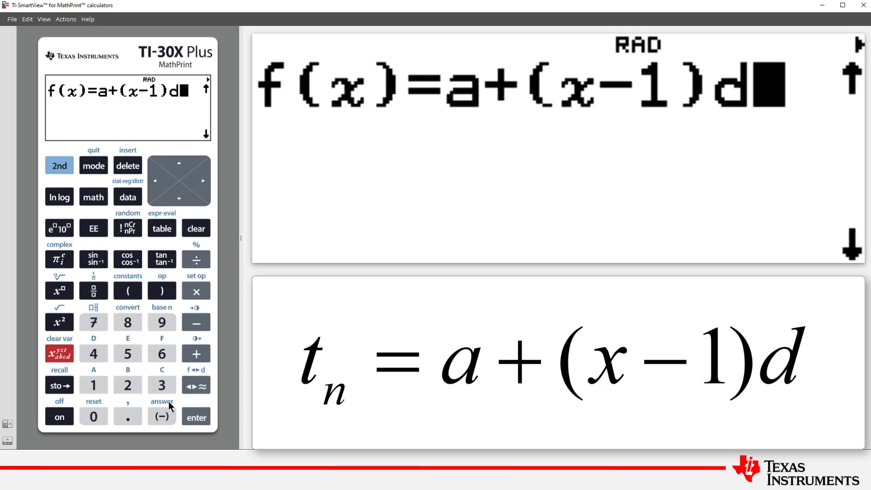
pyautogui.click(196, 416)
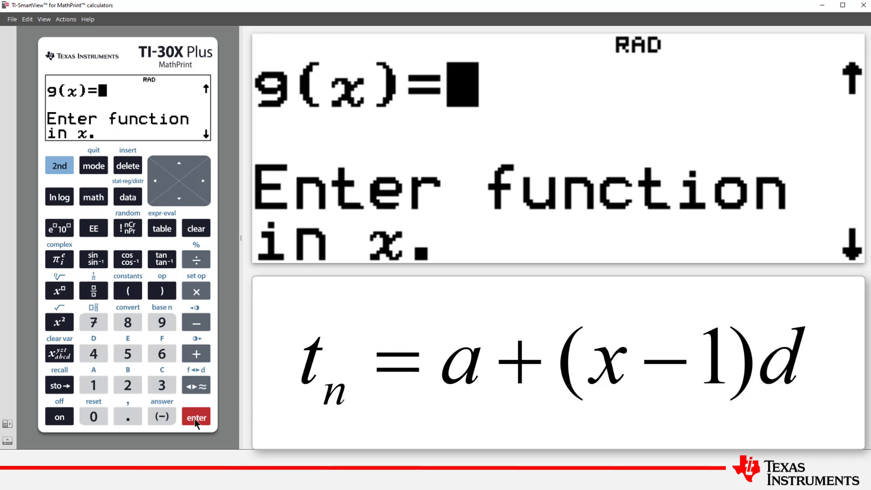
# Open the f(x) table and evaluate x = 1, 2 and 50, giving 3, 5 and 101.
pyautogui.click(195, 416)
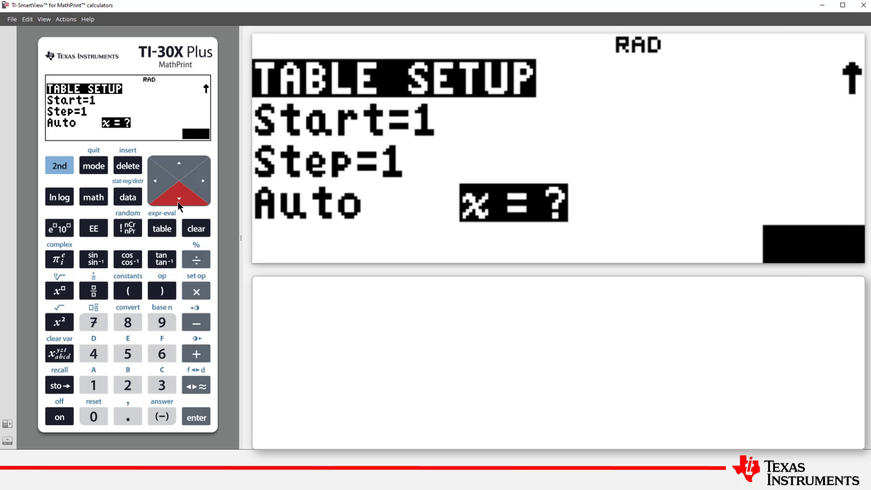
pyautogui.click(195, 416)
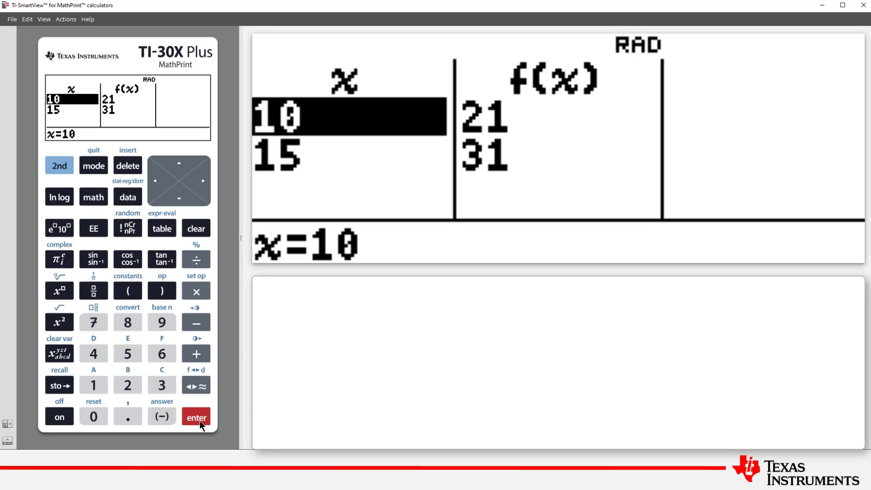
pyautogui.click(93, 384)
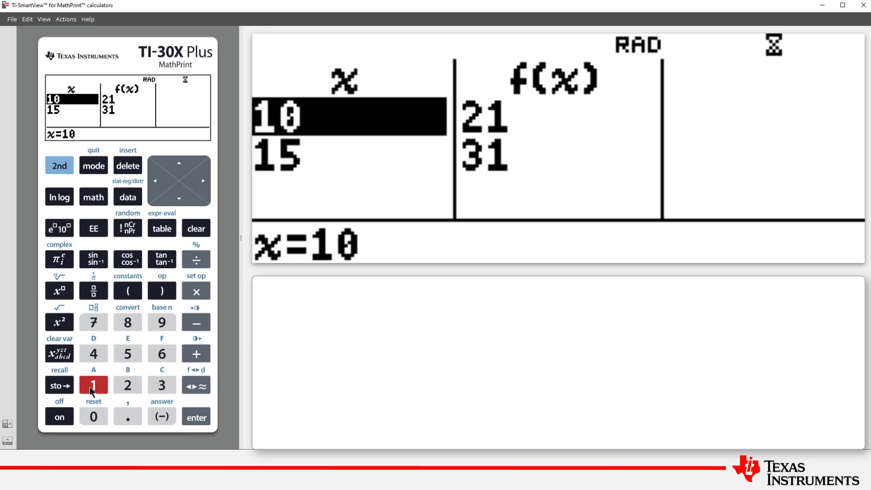
pyautogui.click(196, 416)
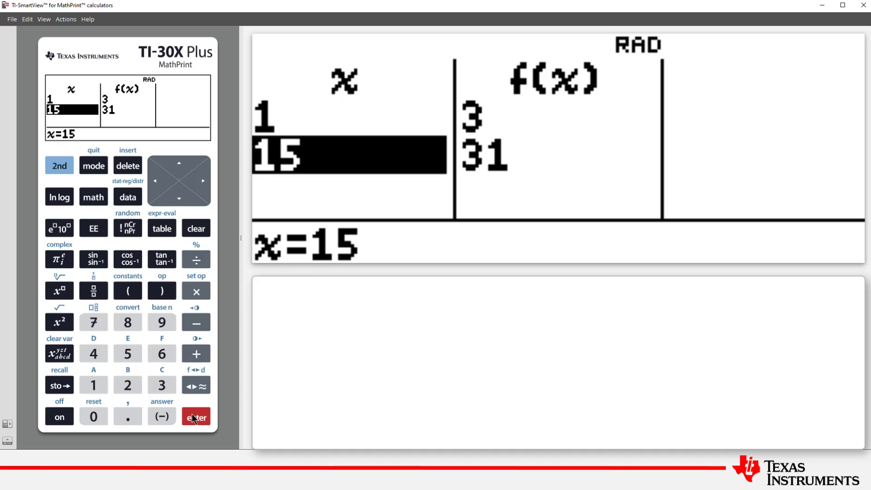
pyautogui.click(195, 416)
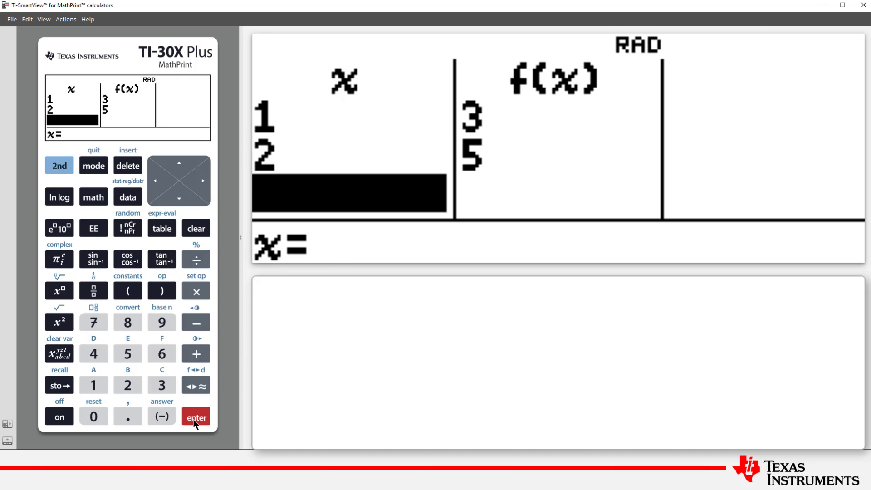
pyautogui.moveTo(121, 354)
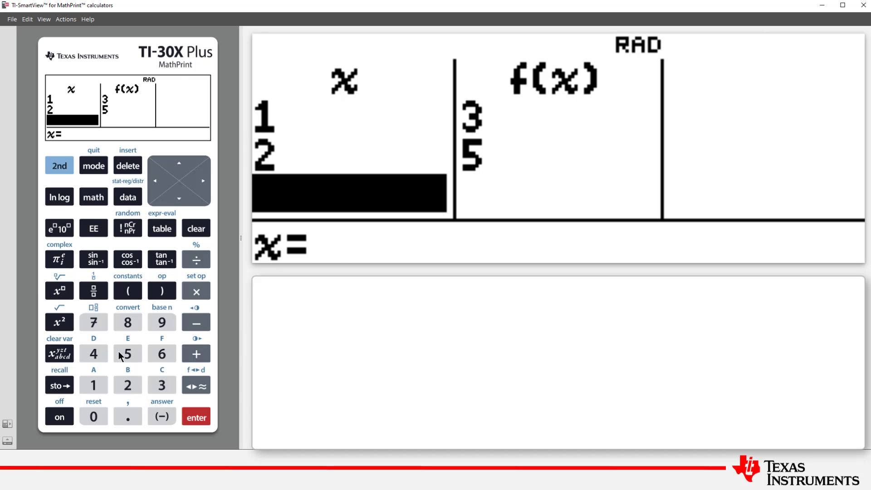
pyautogui.click(196, 416)
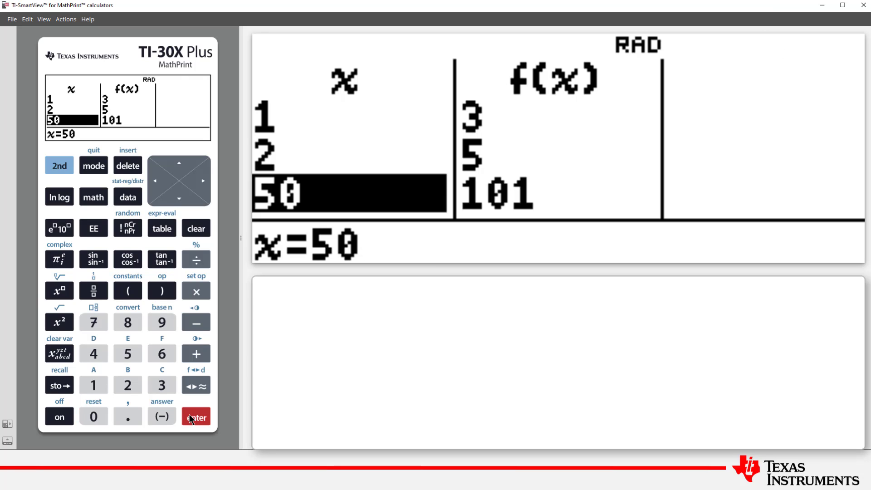
pyautogui.moveTo(101, 405)
pyautogui.write('100')
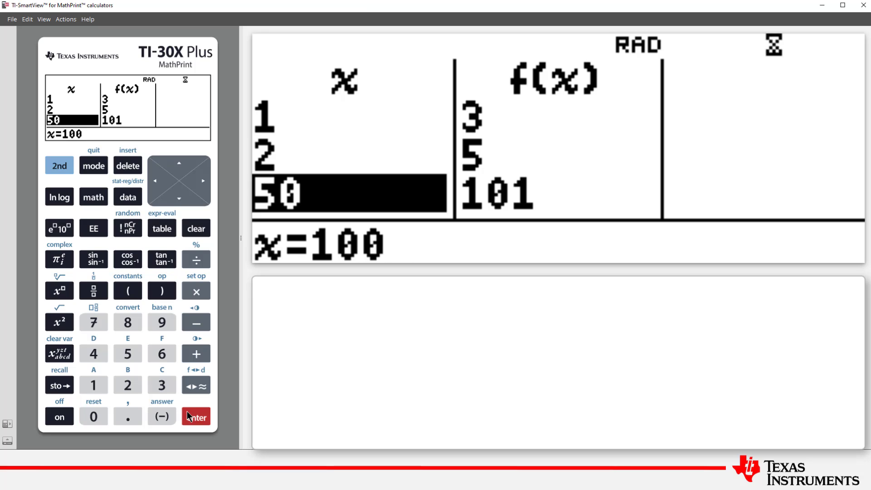
# Insert f( from the table menu on the home screen and compute f(200) = 401.
pyautogui.click(195, 417)
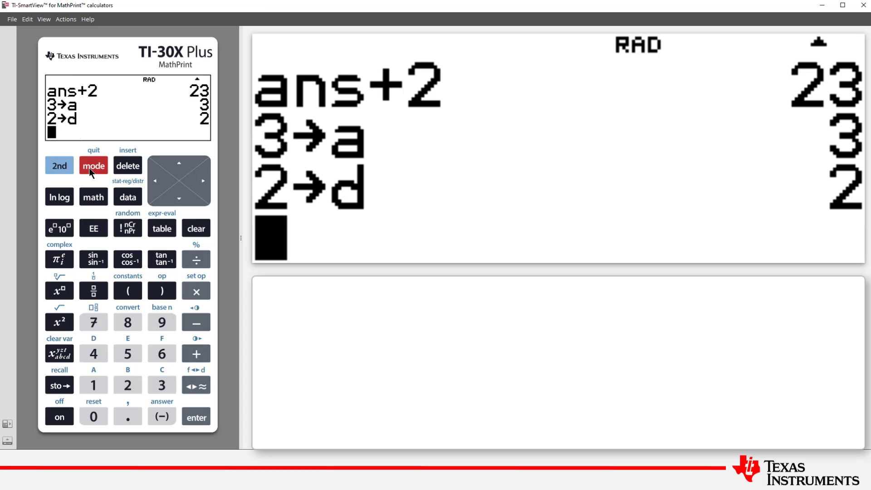
pyautogui.click(162, 228)
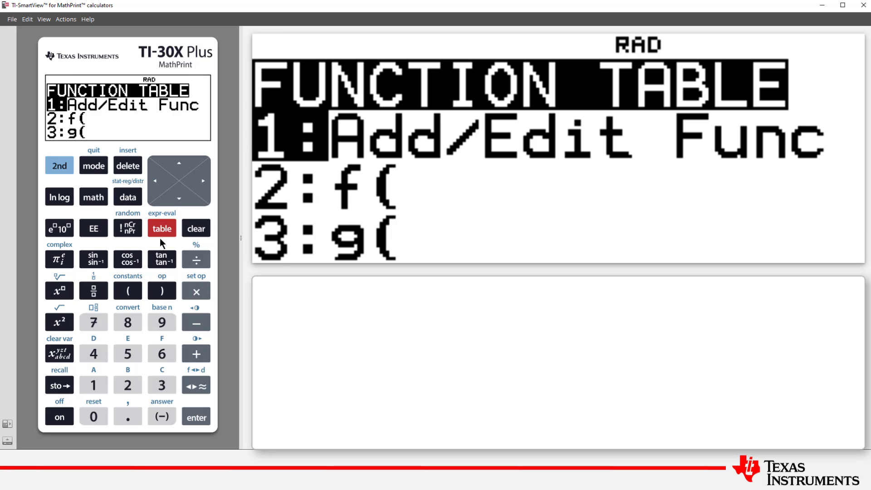
pyautogui.moveTo(131, 392)
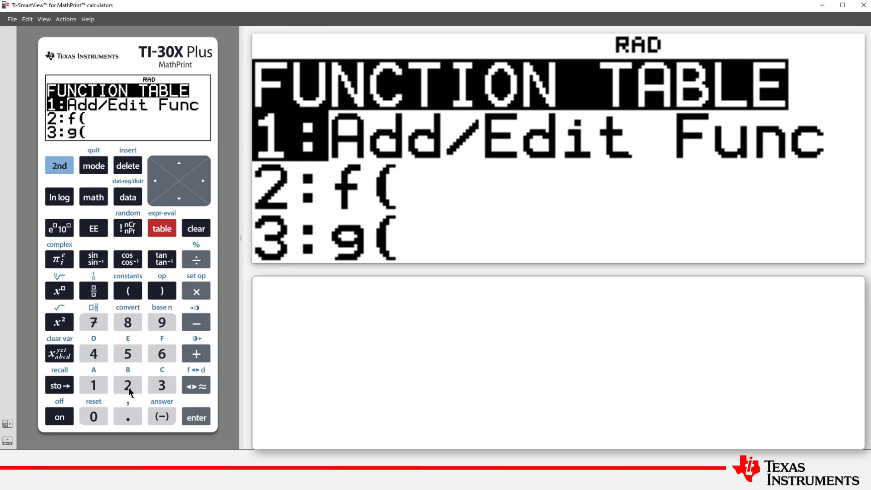
pyautogui.click(128, 384)
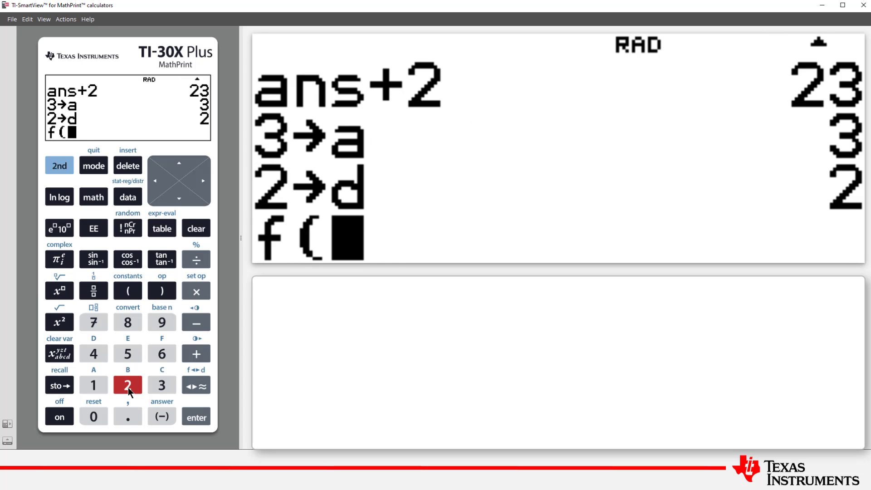
pyautogui.click(161, 290)
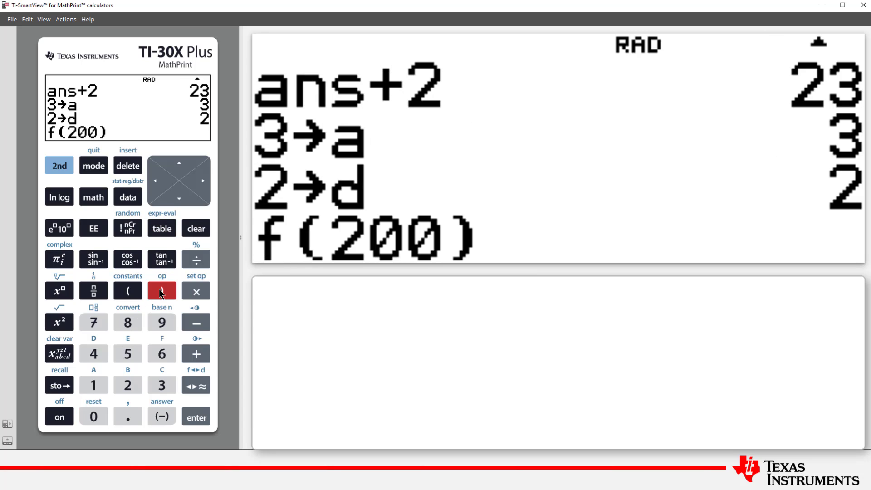
pyautogui.click(195, 415)
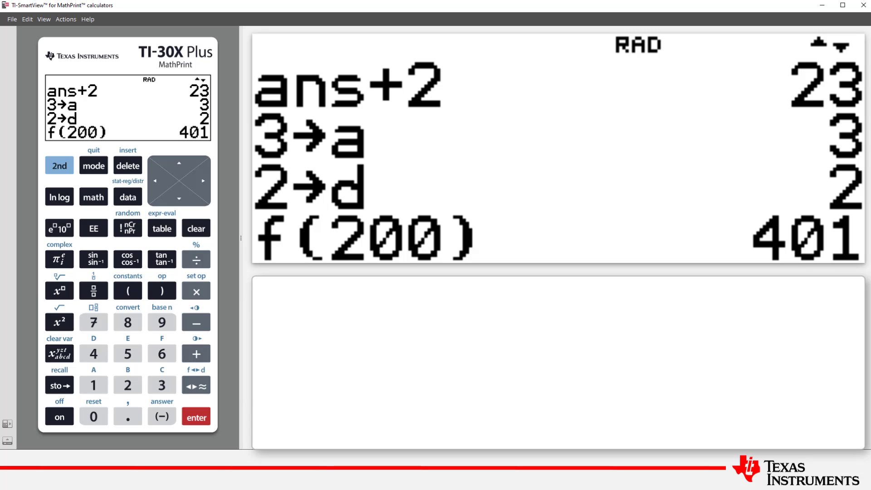
pyautogui.moveTo(93, 353)
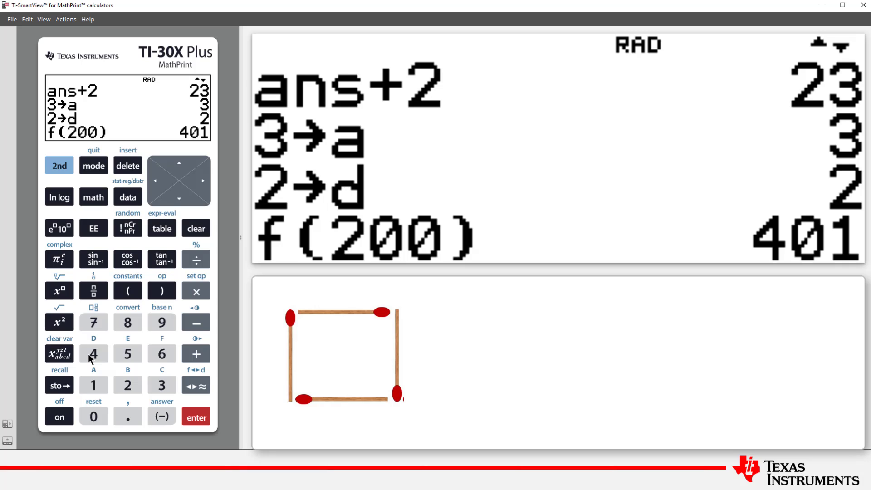
# Store 4 in variable a and begin storing 3 into d.
pyautogui.click(58, 385)
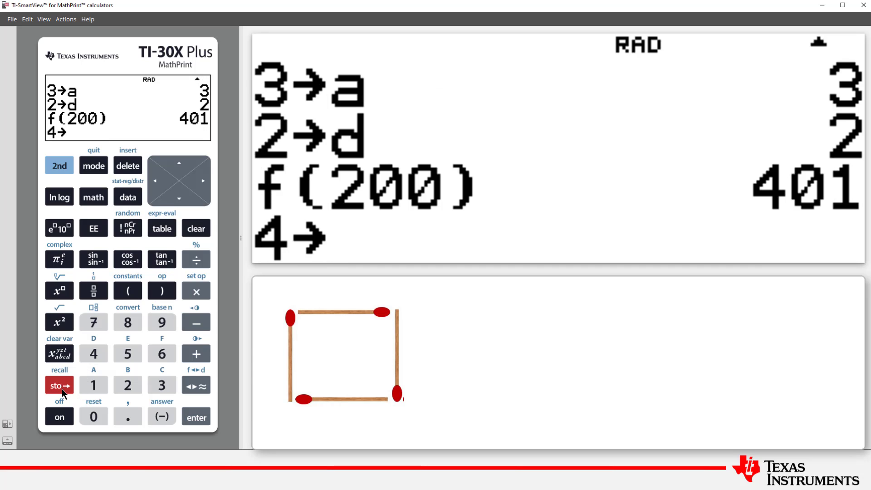
pyautogui.click(59, 353)
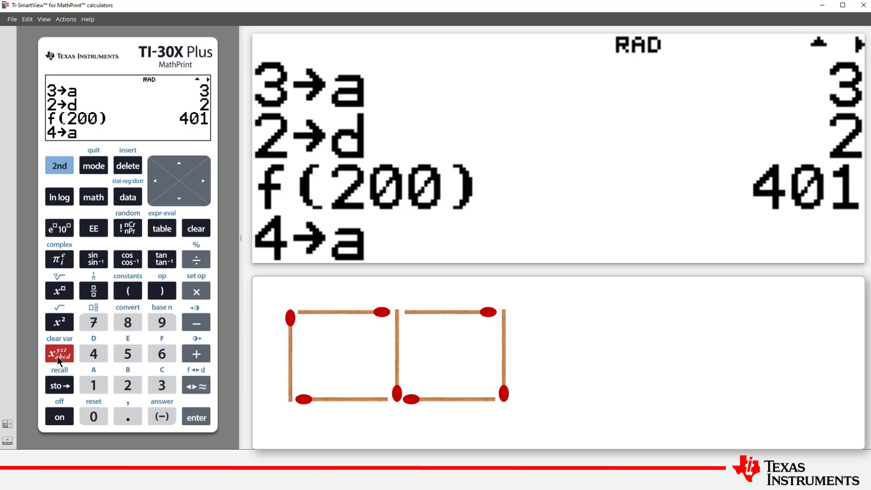
pyautogui.click(195, 416)
pyautogui.write('3')
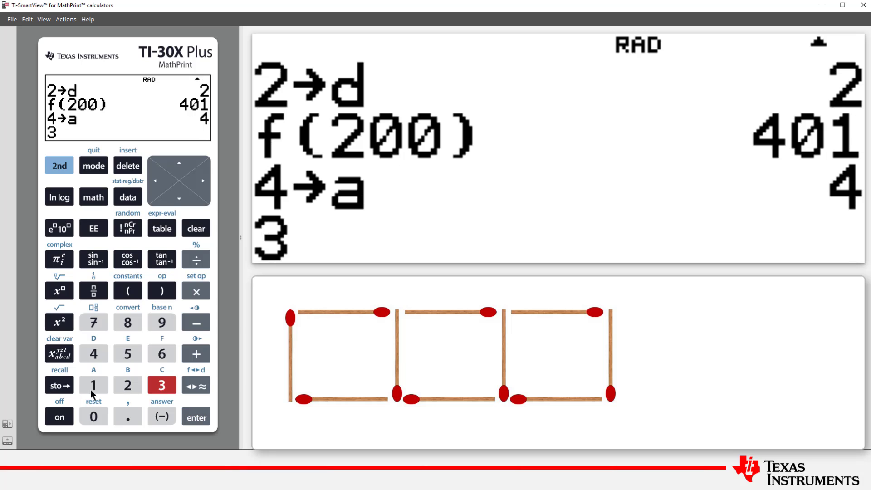
pyautogui.click(59, 353)
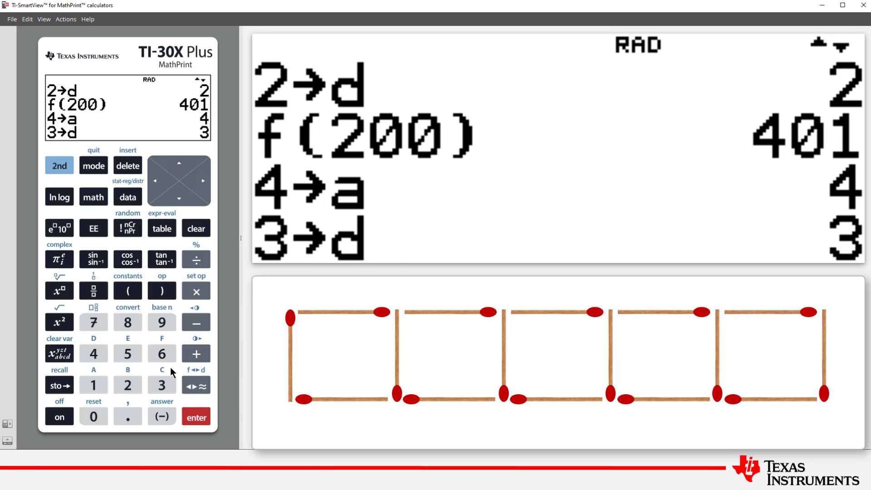
# Evaluate f(50) with a=4 and d=3, getting 151, then reopen the list editor on L1.
pyautogui.click(162, 227)
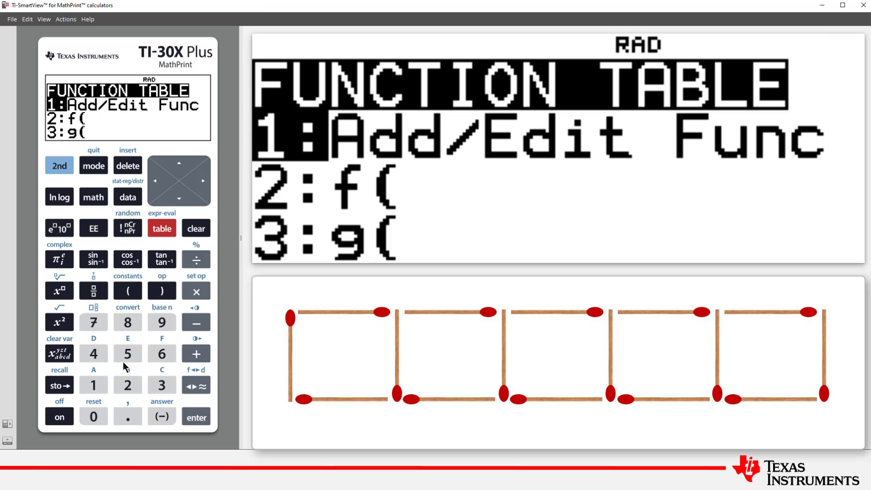
pyautogui.click(127, 353)
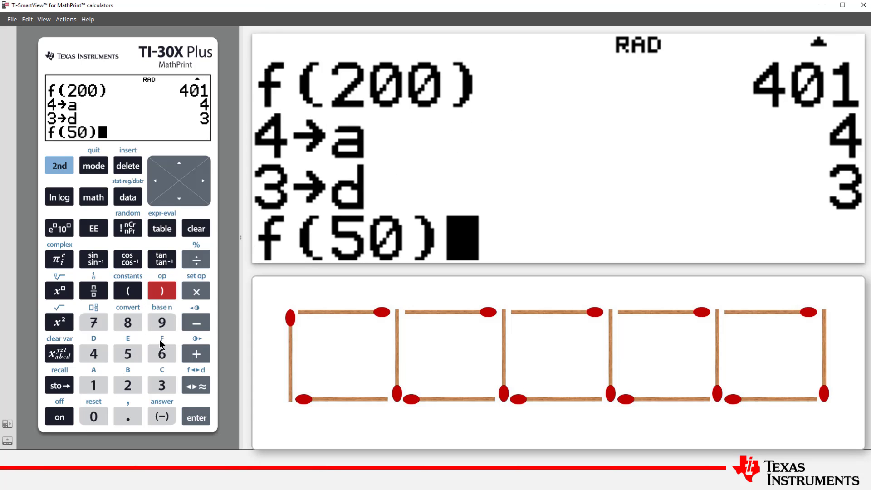
pyautogui.click(196, 416)
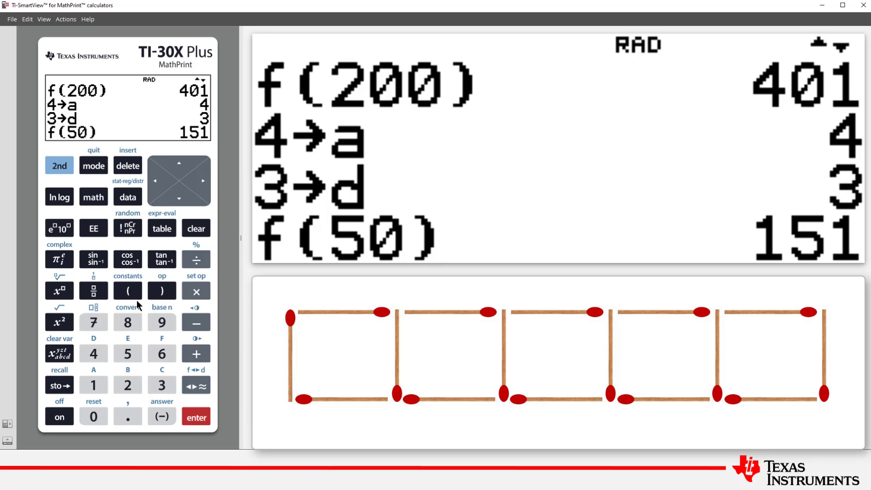
pyautogui.click(128, 197)
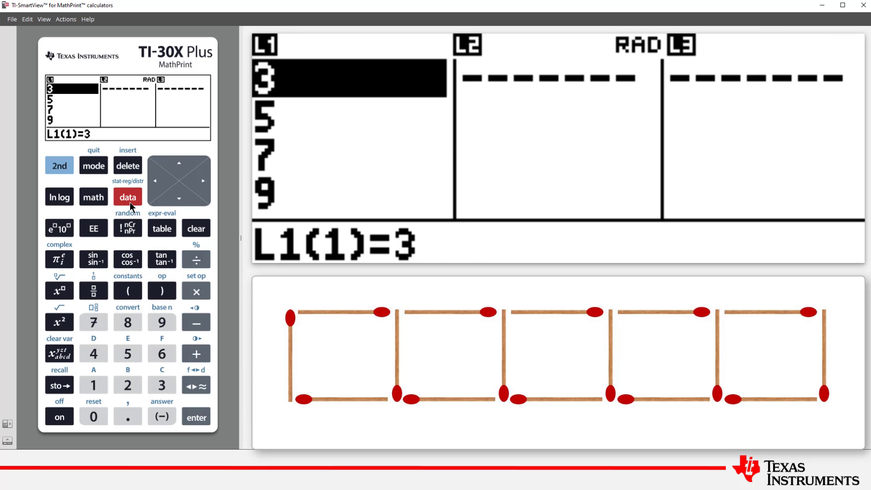
# Sequence-fill L1 with a+(x−1)d for x from 1 to 50, step 1, giving 4, 7, 10, 13….
pyautogui.click(128, 196)
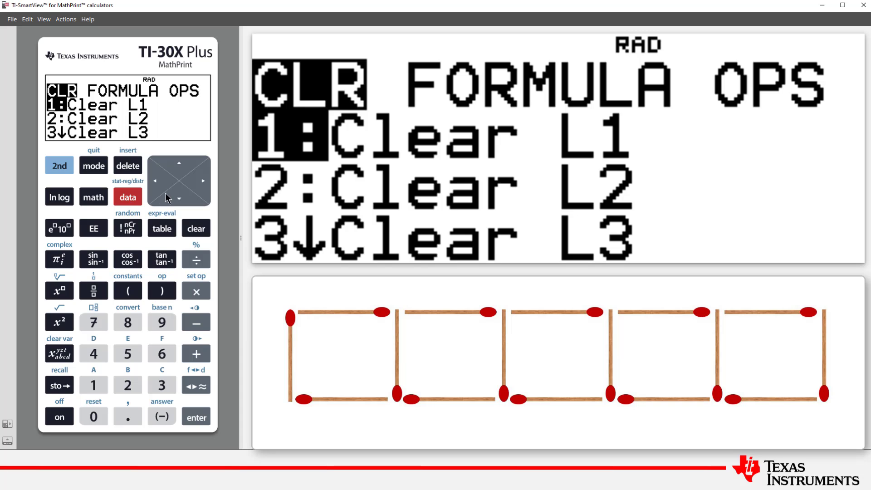
pyautogui.click(161, 385)
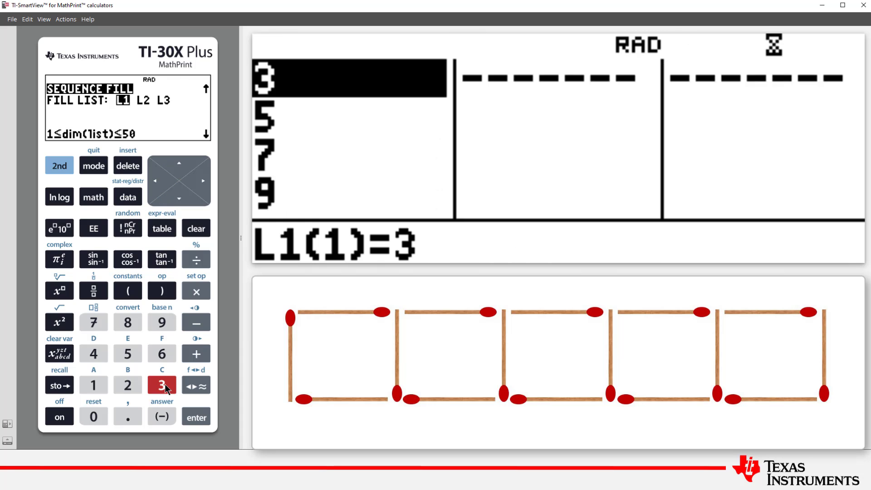
pyautogui.click(196, 416)
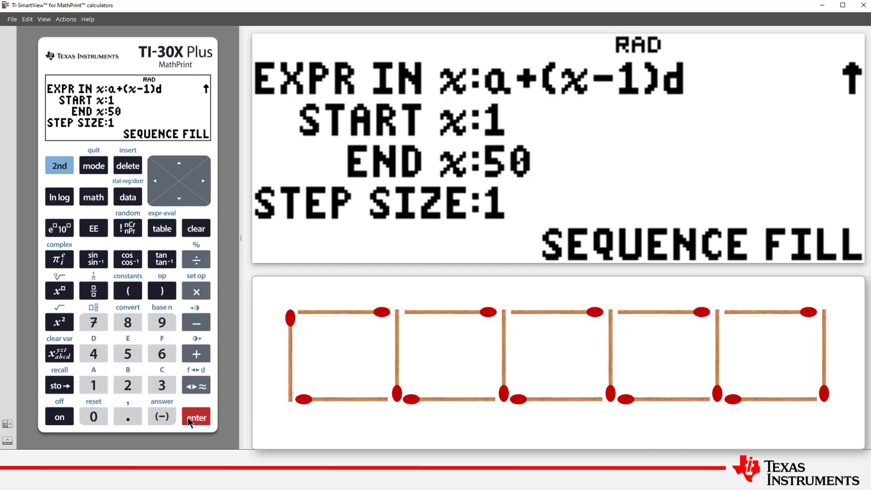
pyautogui.click(195, 416)
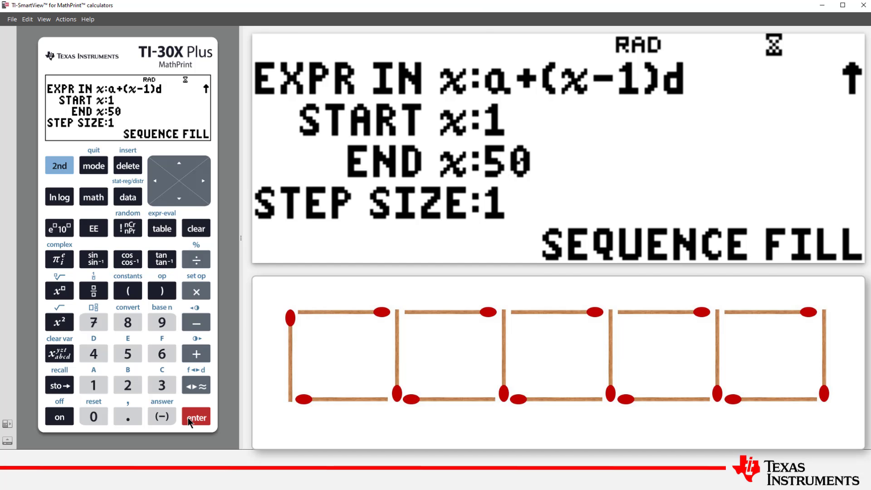
pyautogui.click(196, 416)
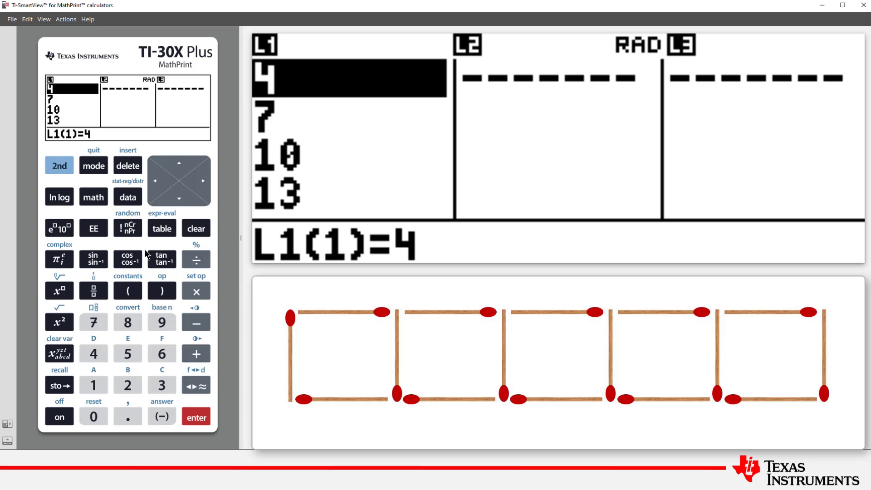
pyautogui.click(58, 165)
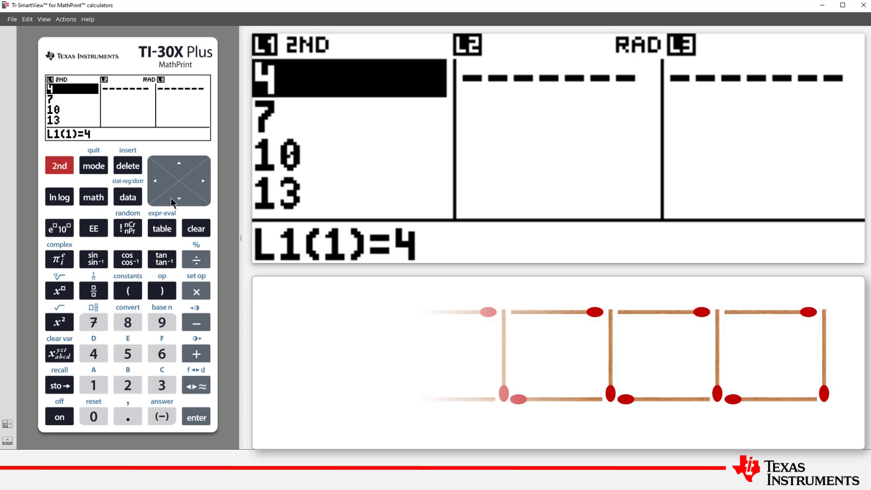